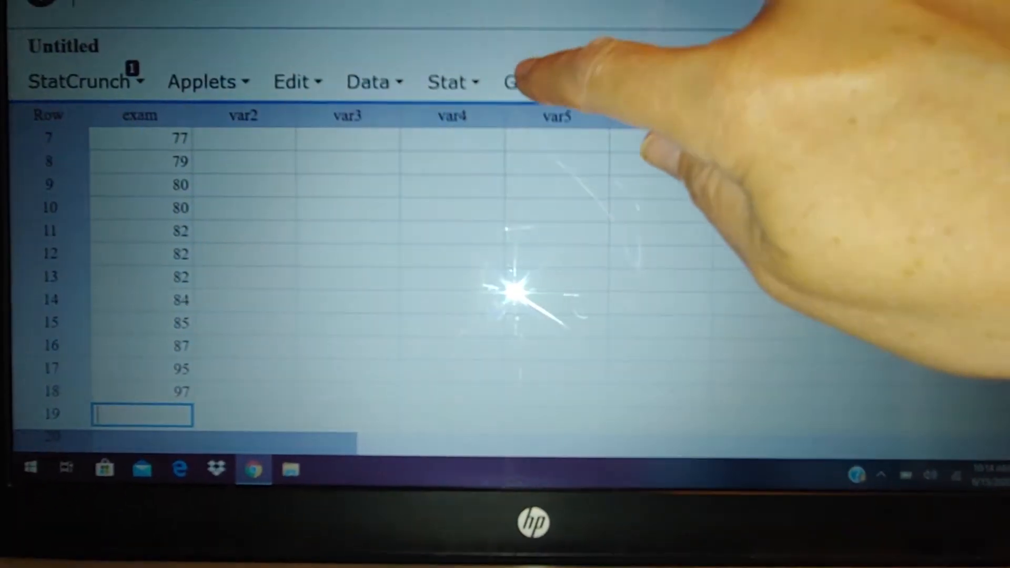
# Start a frequency histogram of the exam scores column with default bins
pyautogui.click(446, 82)
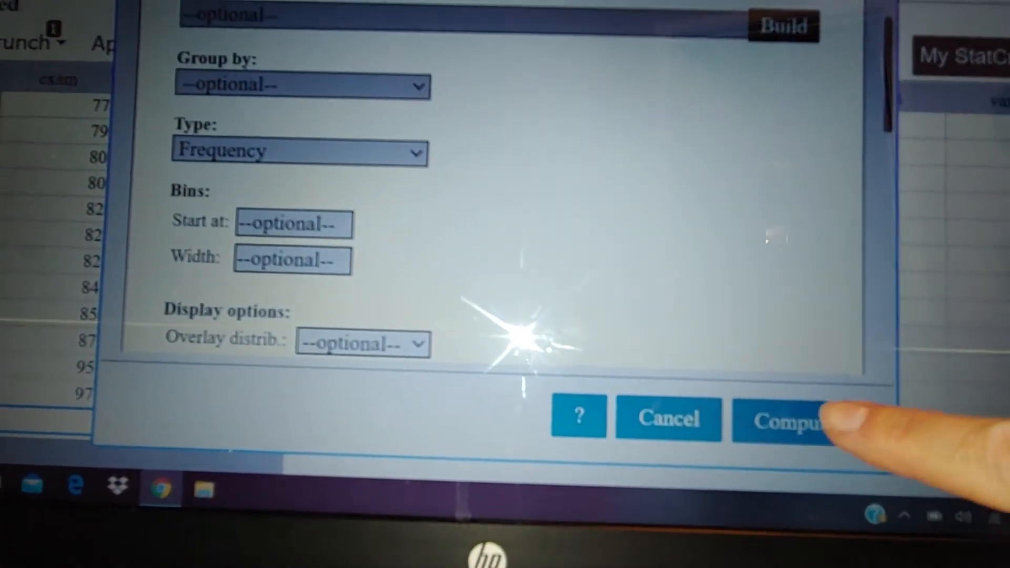
pyautogui.click(793, 422)
pyautogui.write('5')
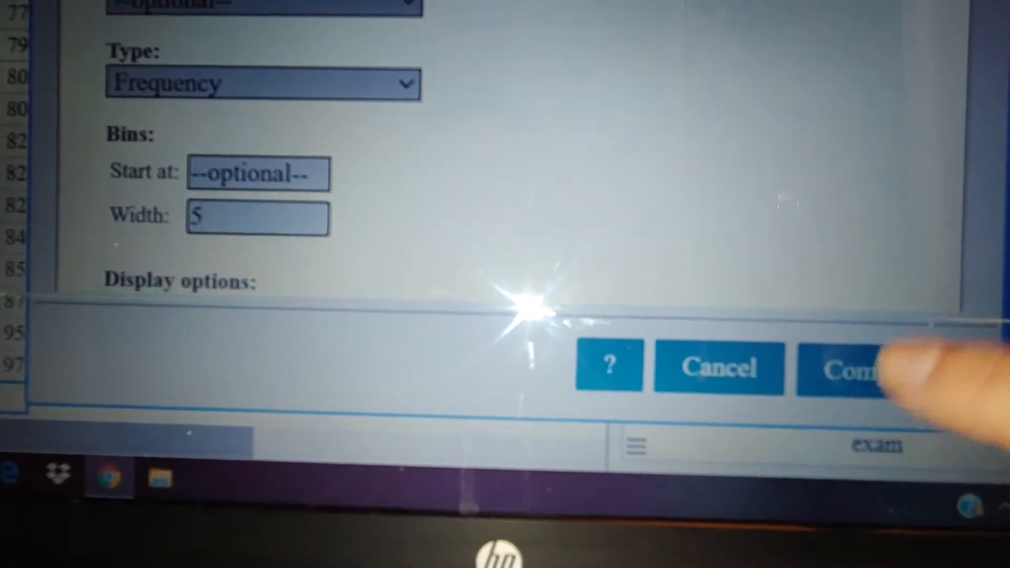
# Compute the exam score histogram using a bin width of 5
pyautogui.click(850, 371)
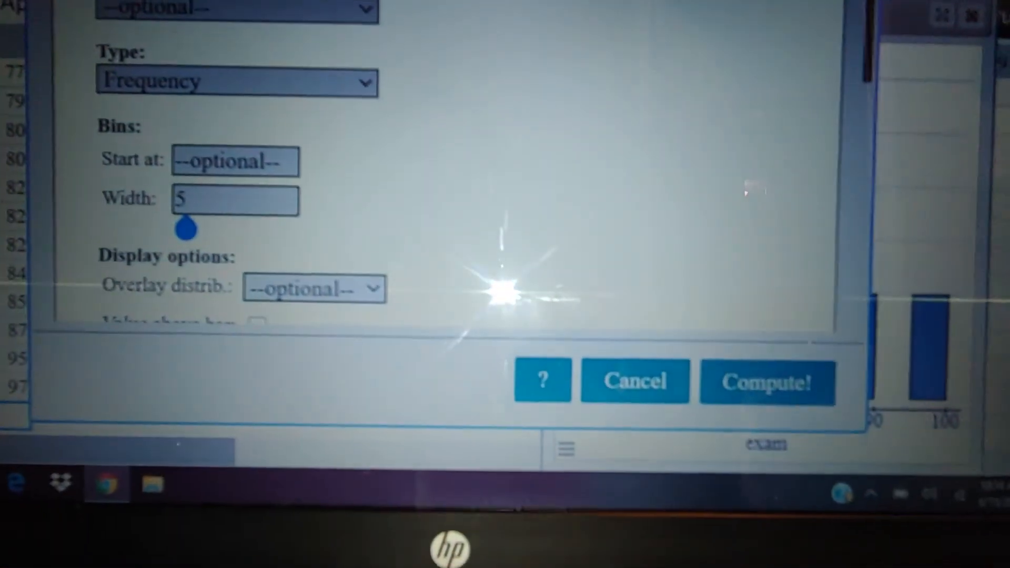
# Change the bin width to 2 and recompute the exam score histogram
pyautogui.write('2')
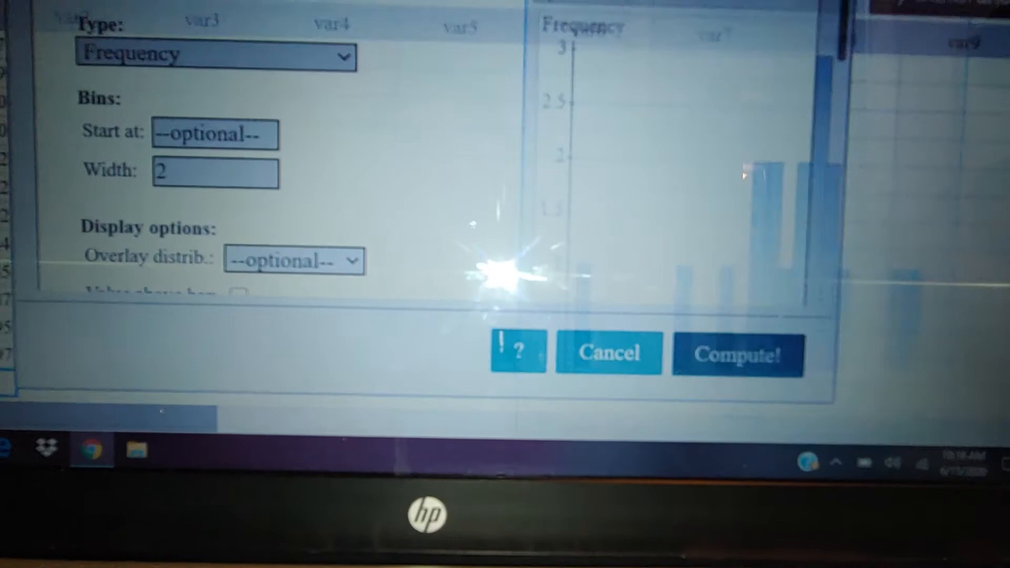
pyautogui.click(738, 354)
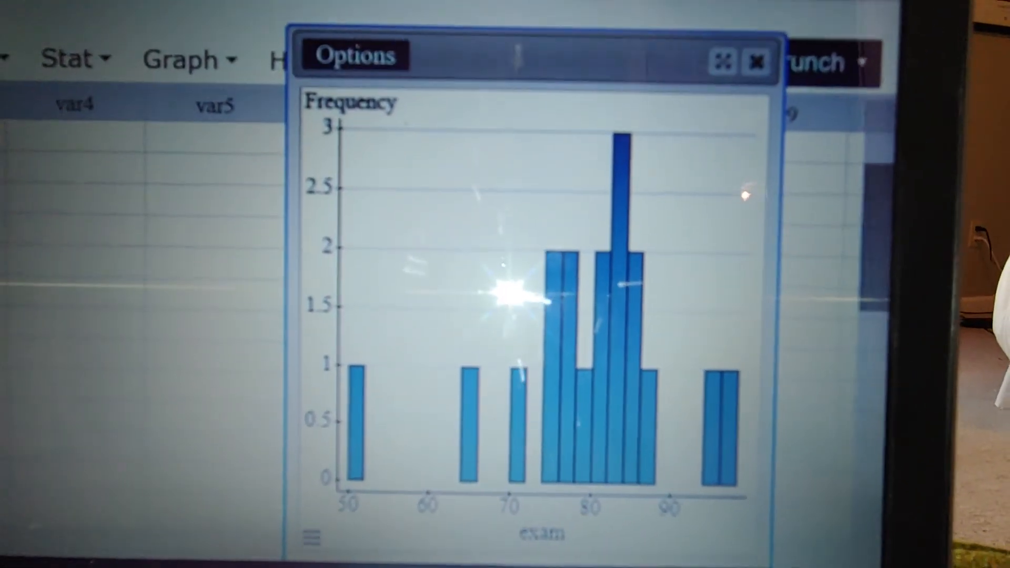
pyautogui.click(353, 54)
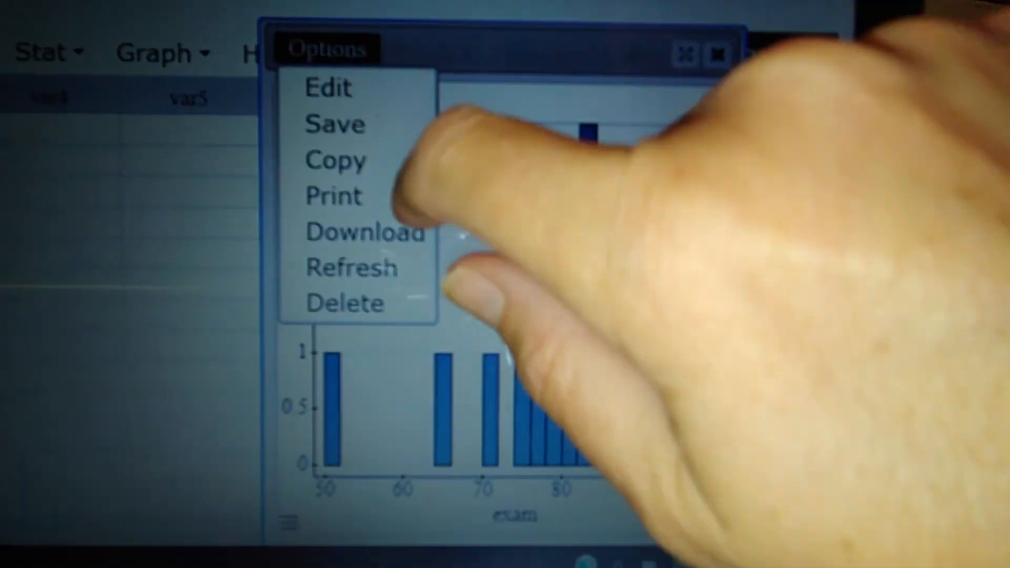
# Edit the histogram back to a bin width of 5, showing bins peaking near 80–85
pyautogui.click(328, 89)
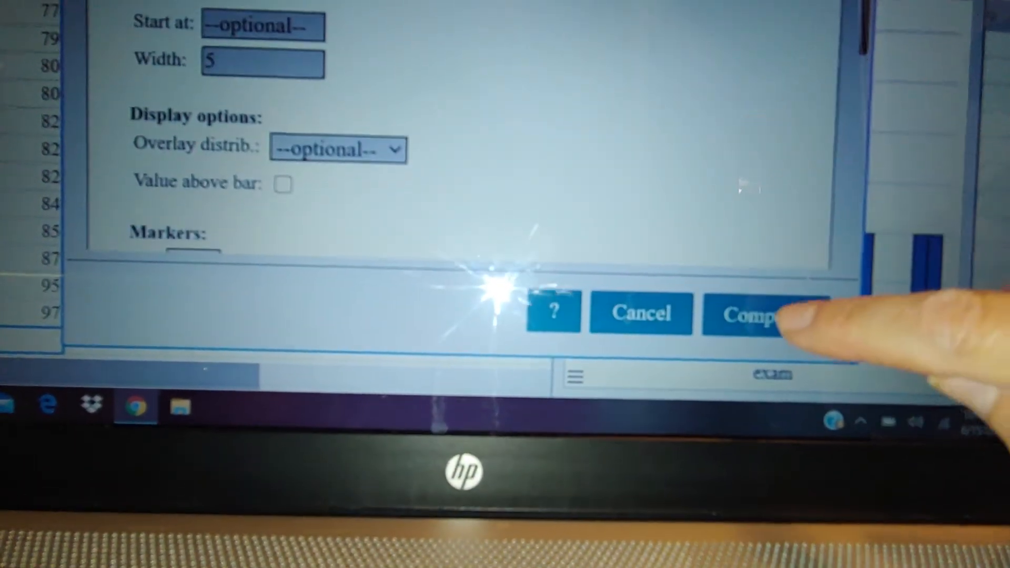
pyautogui.click(760, 315)
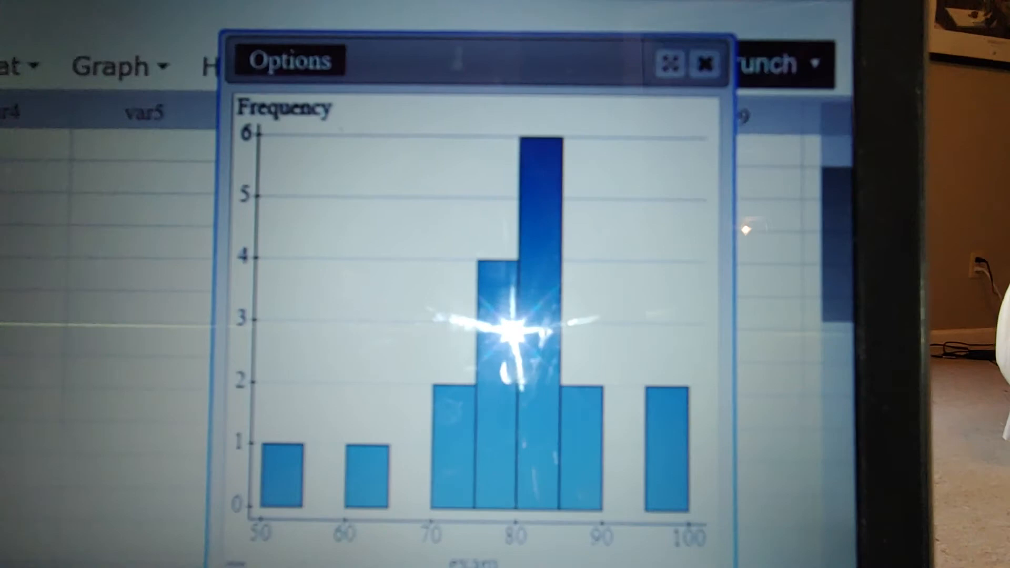